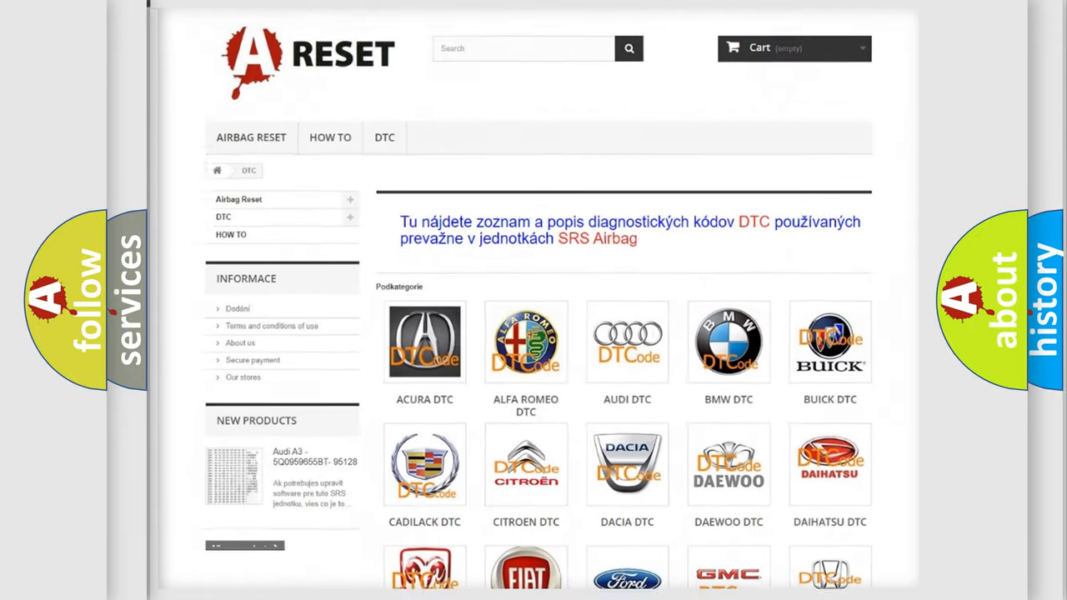
- Choose the FORD DTC tile and browse the Ford trouble-code list
{"action": "scroll", "scroll_direction": "down", "scroll_amount": 3}
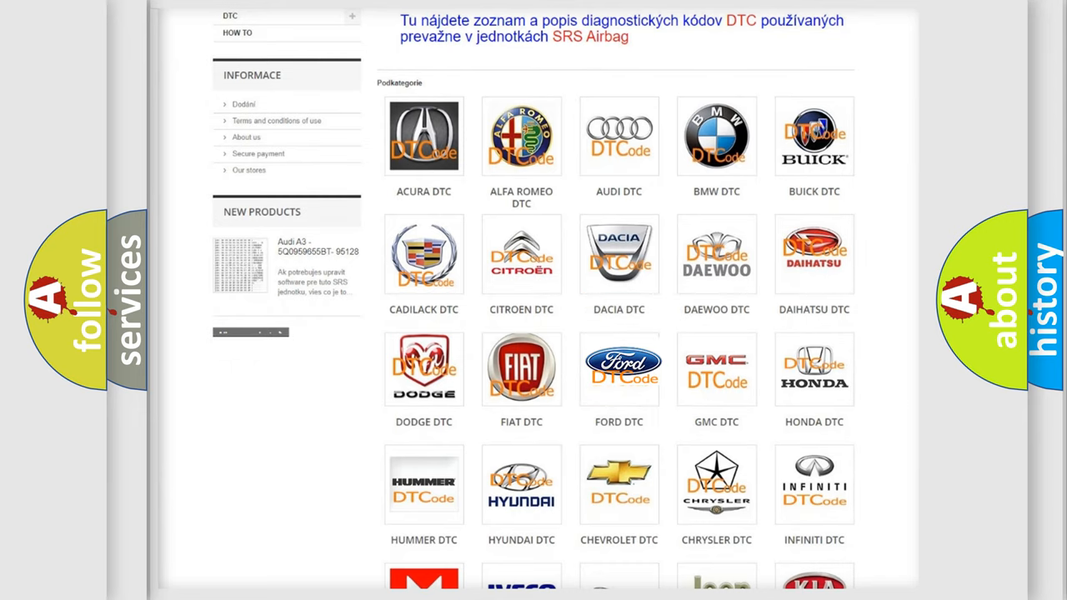
{"action": "left_click", "coordinate": [618, 368]}
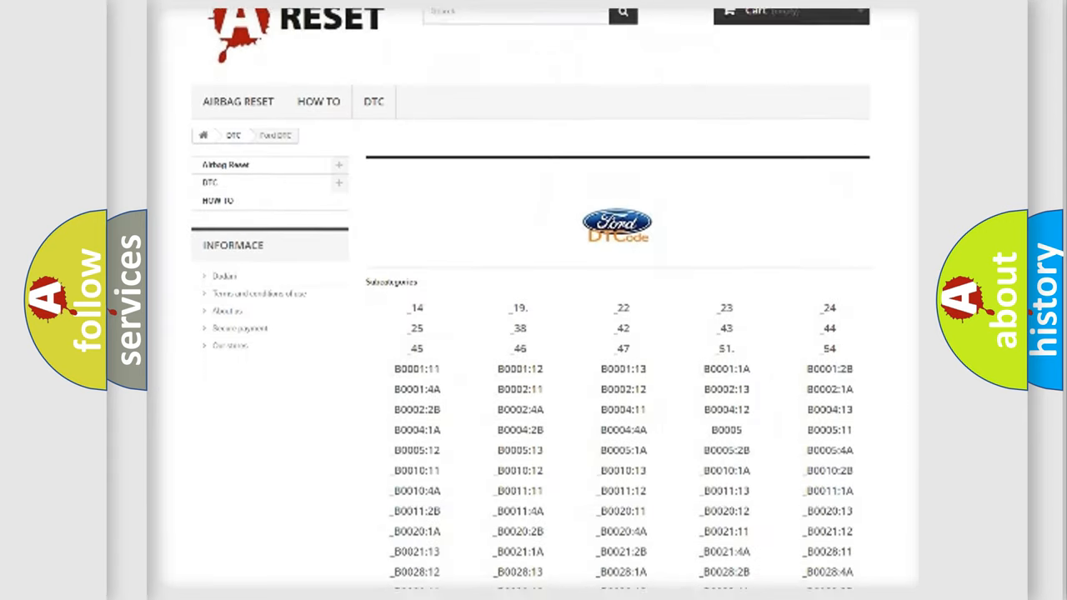
{"action": "scroll", "scroll_direction": "down", "scroll_amount": 3}
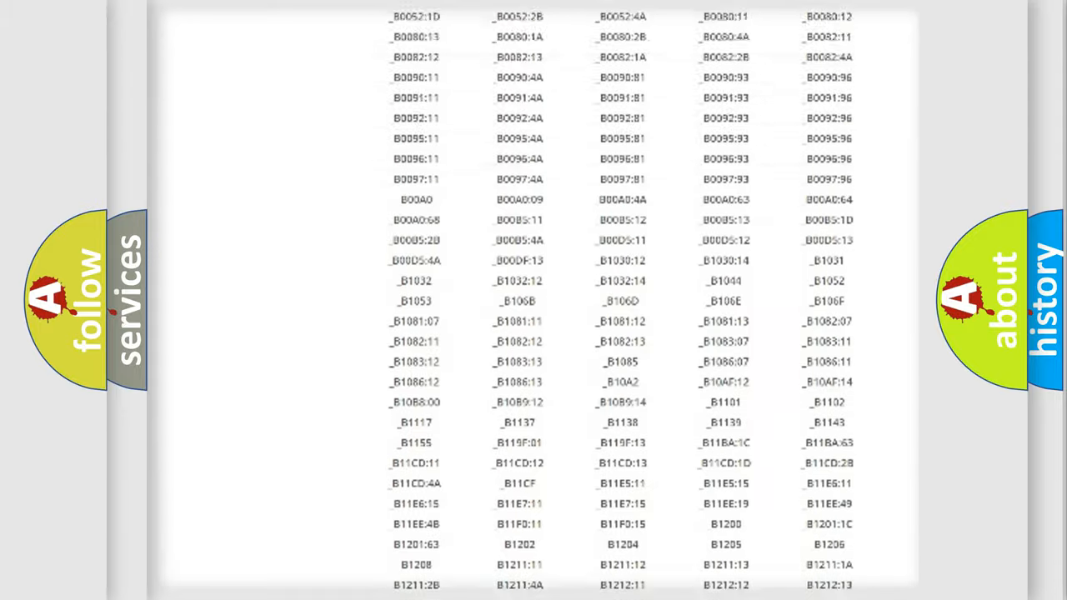
{"action": "scroll", "scroll_direction": "up", "scroll_amount": 3}
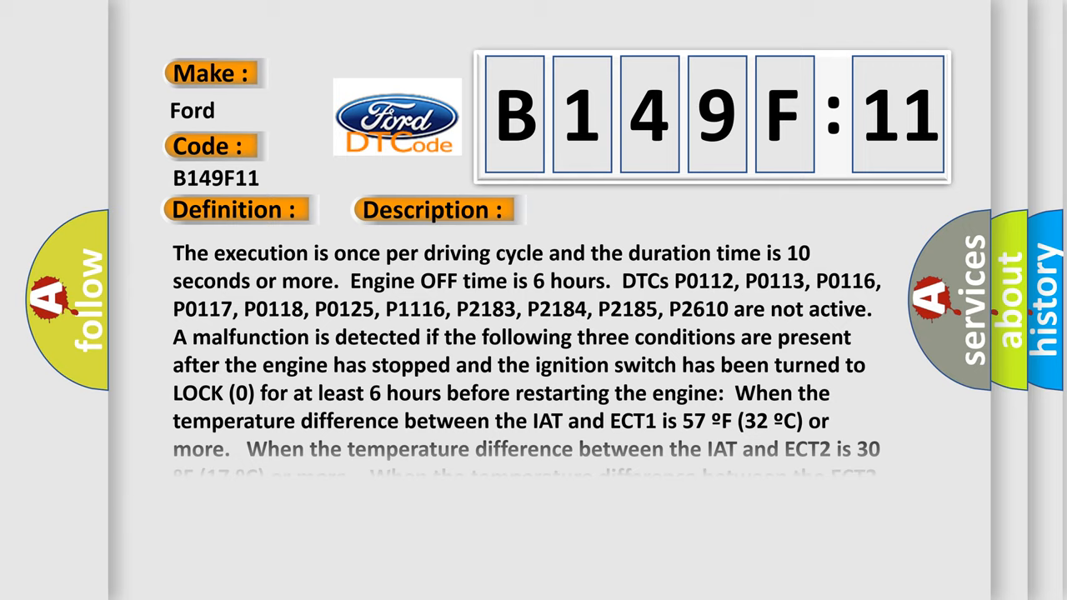
- Scroll the B149F11 page to read the IAT/ECT description and freeze-data note
{"action": "scroll", "scroll_direction": "down", "scroll_amount": 3}
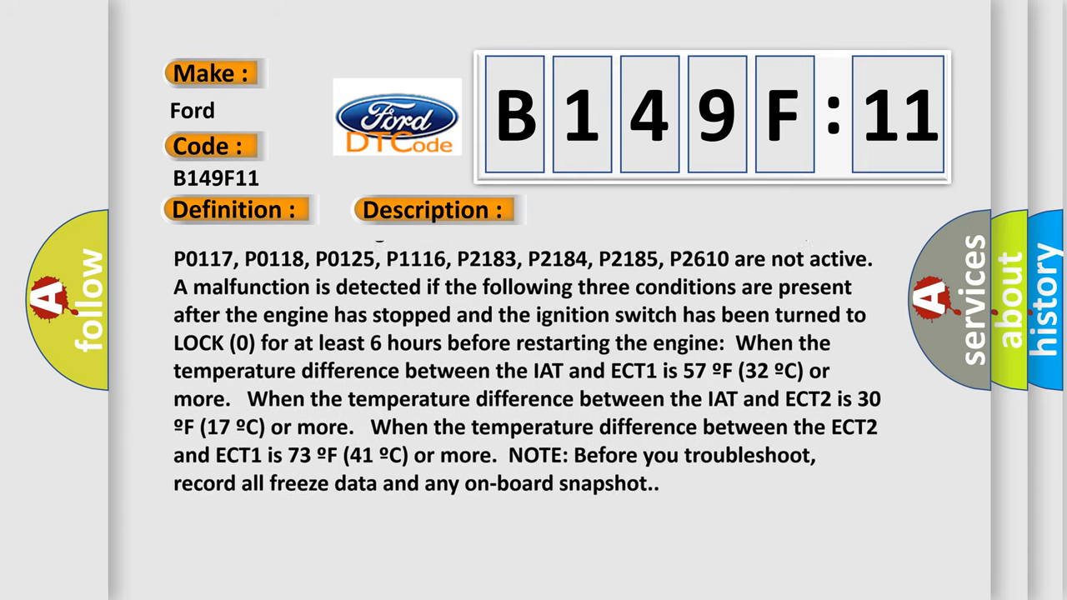